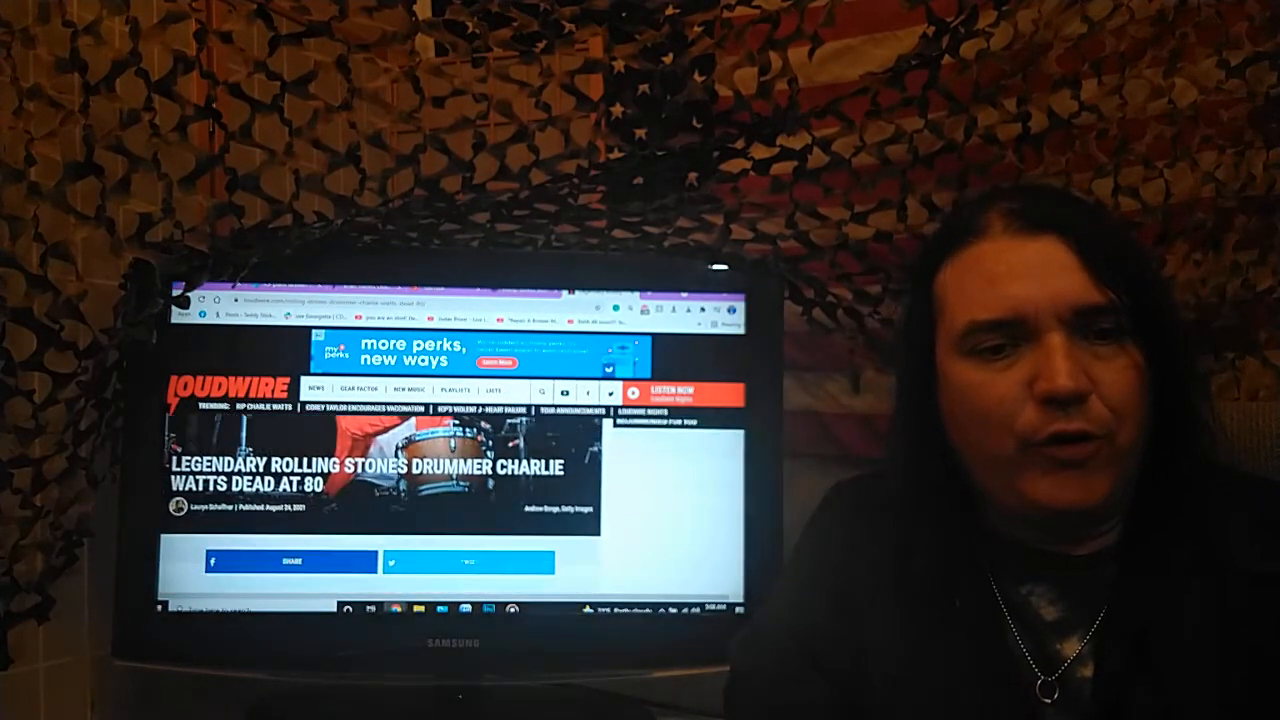
{"action": "scroll", "scroll_direction": "down", "scroll_amount": 3}
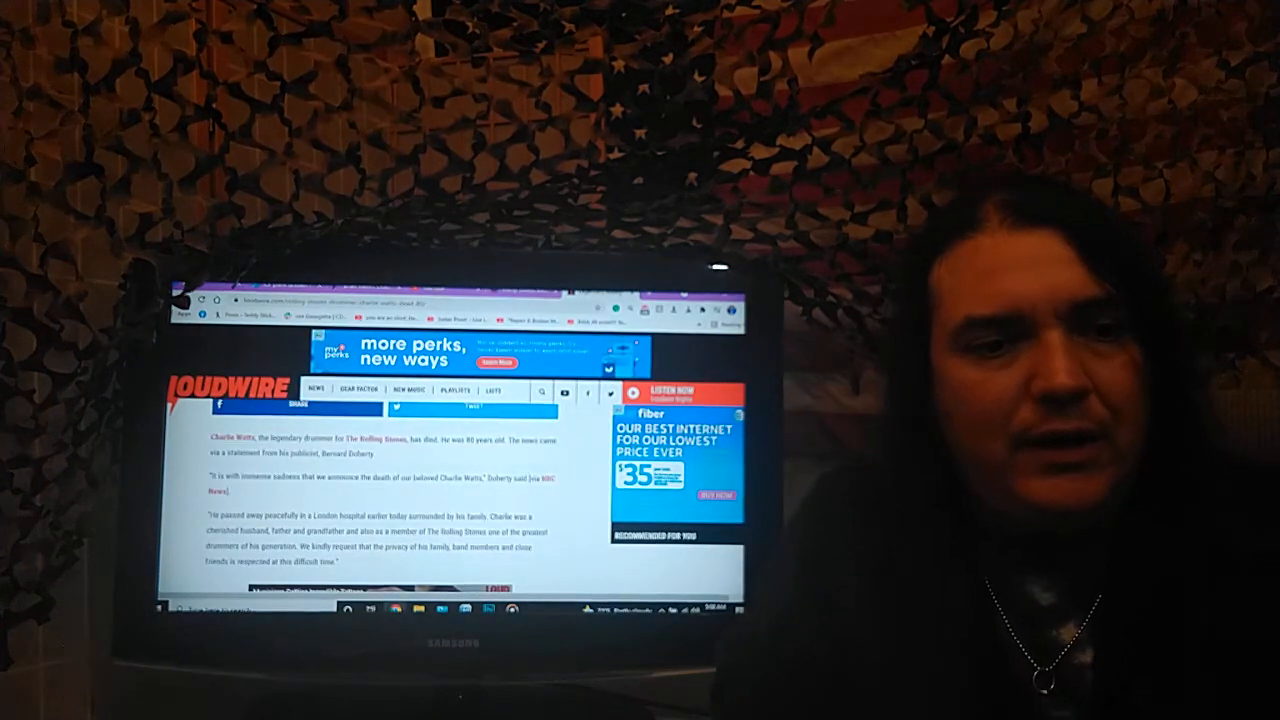